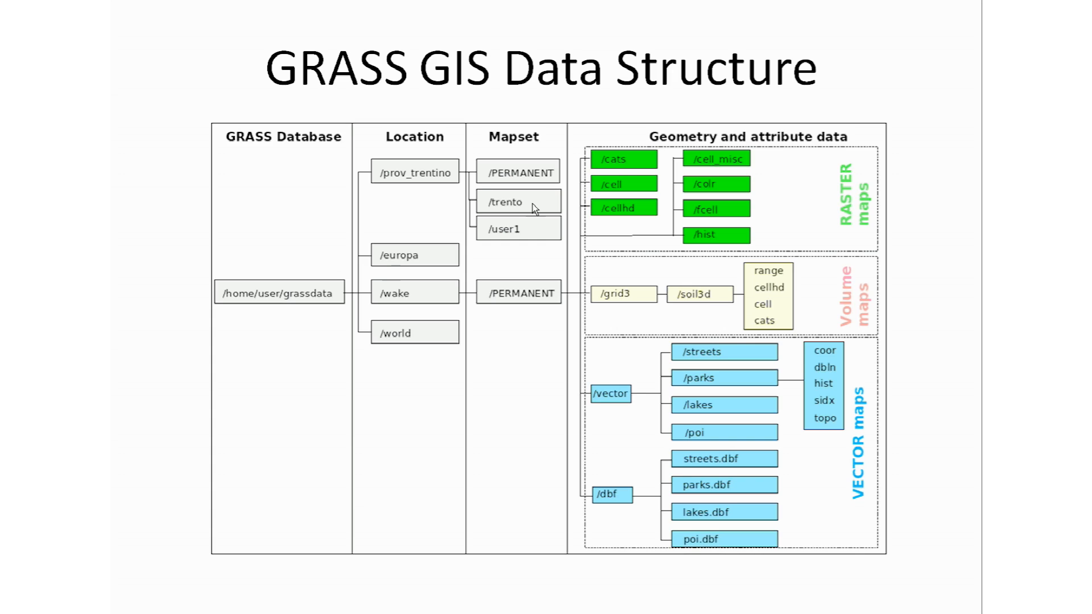
mouse_move(452, 130)
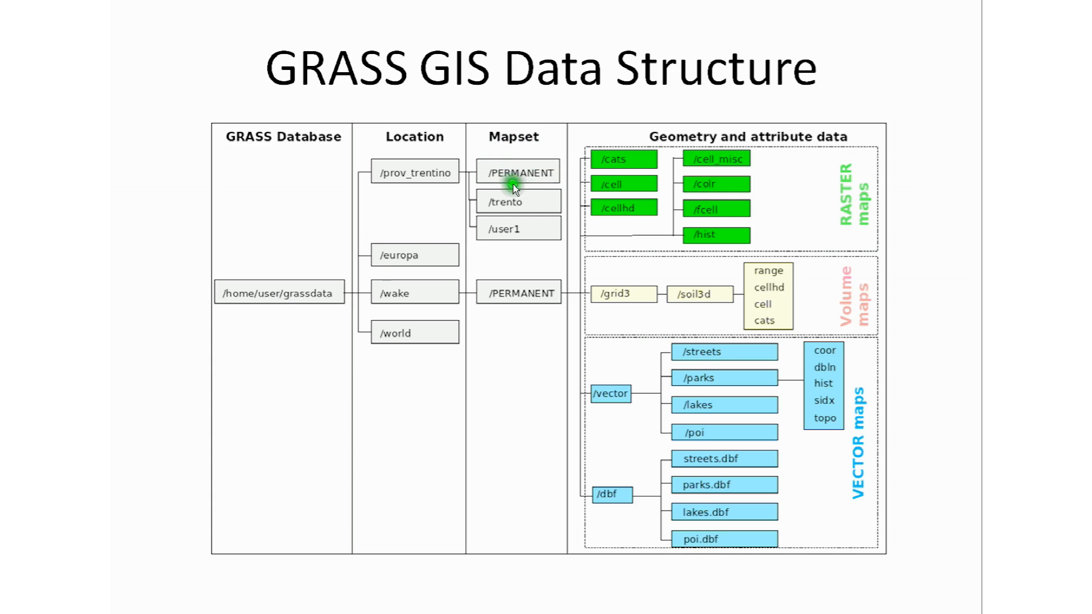
mouse_move(395, 147)
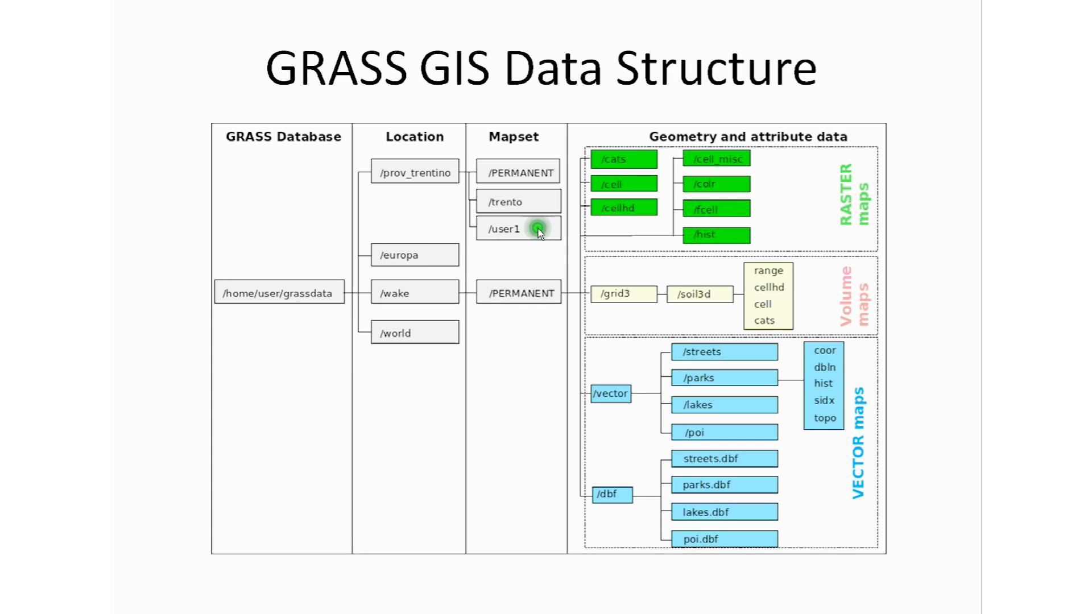
mouse_move(416, 136)
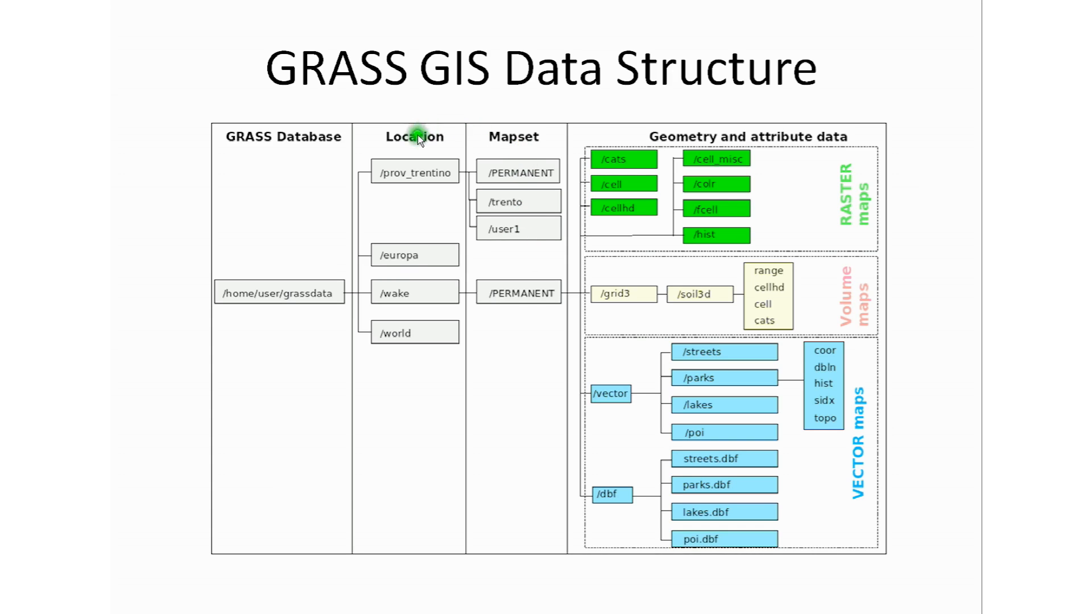
mouse_move(363, 147)
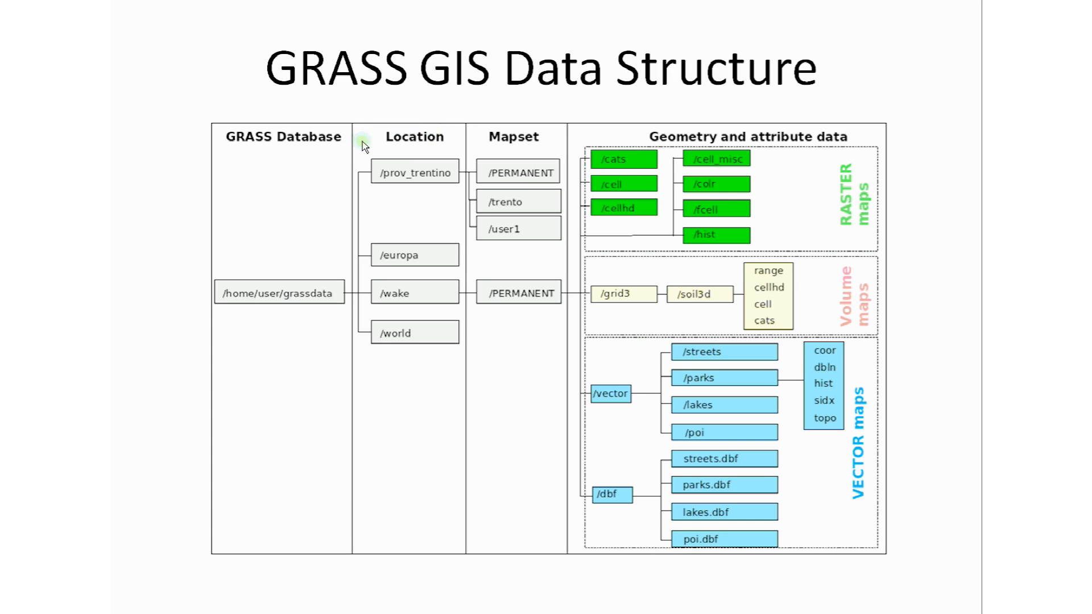
mouse_move(535, 82)
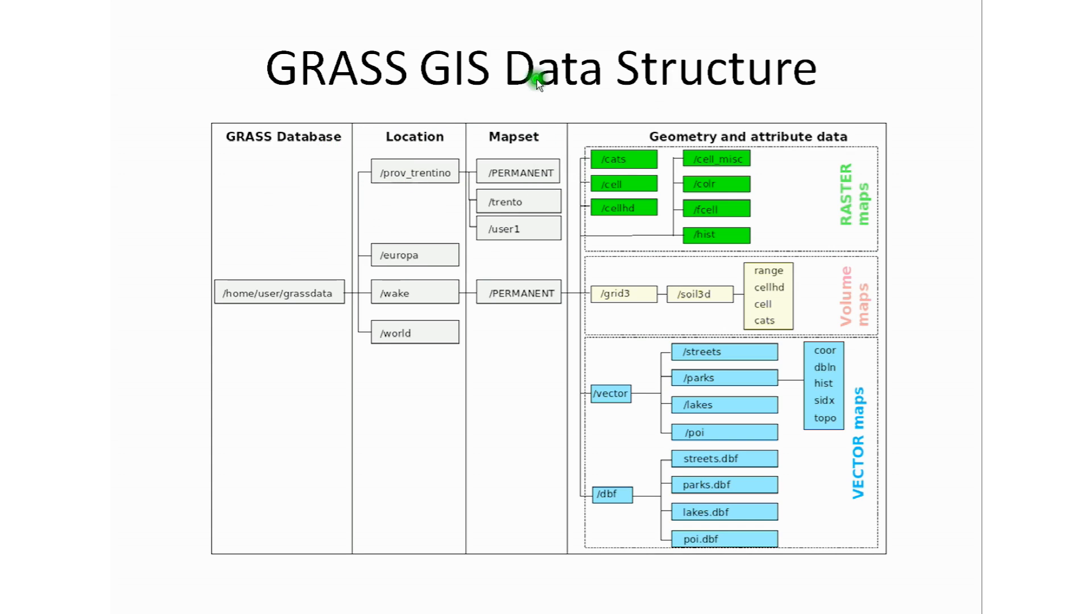
mouse_move(315, 171)
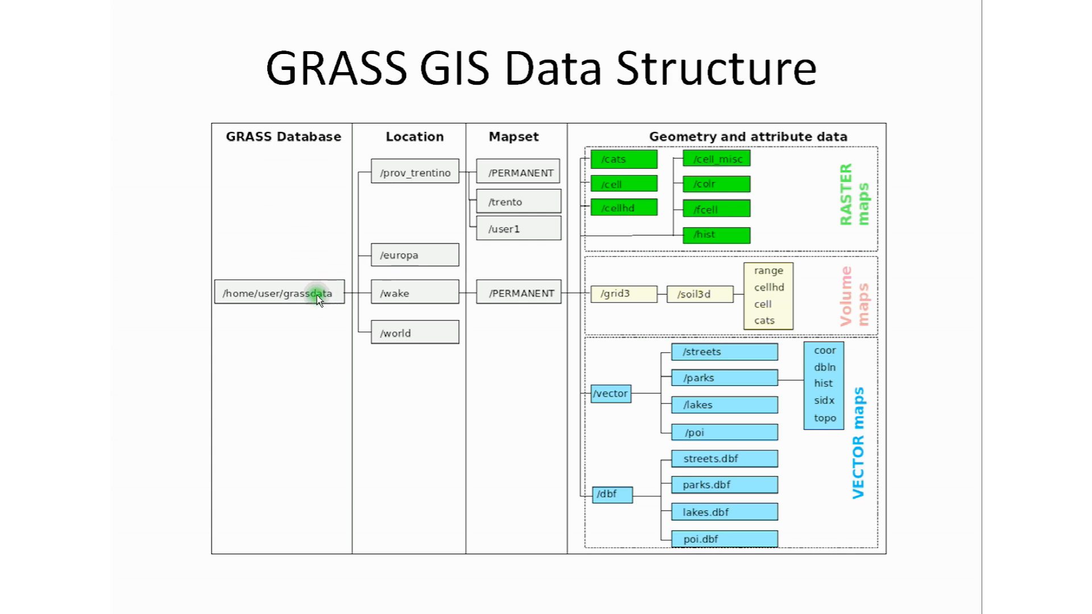
mouse_move(380, 152)
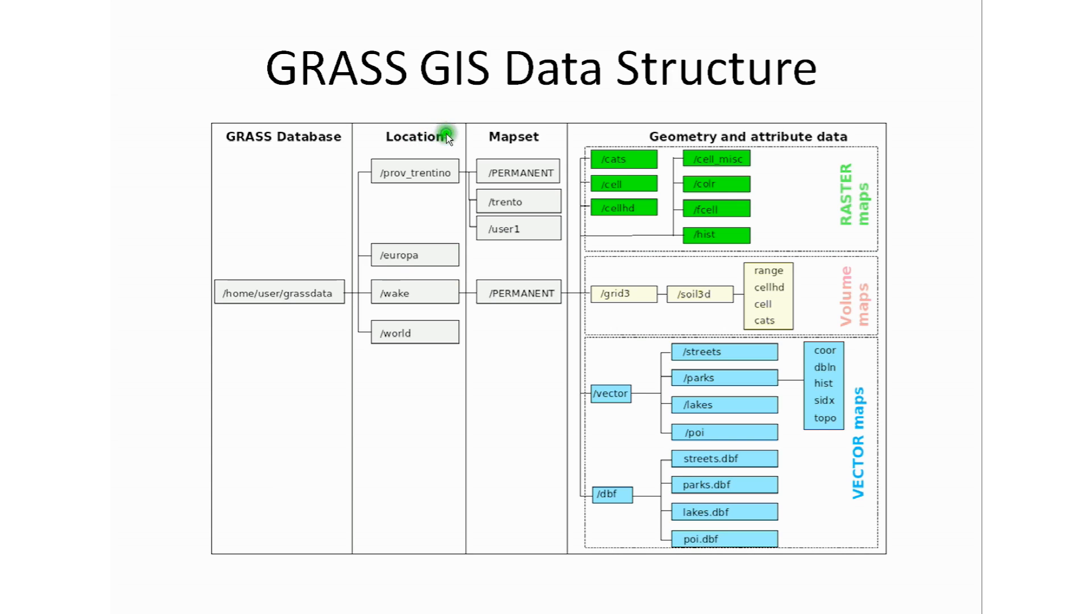
mouse_move(271, 134)
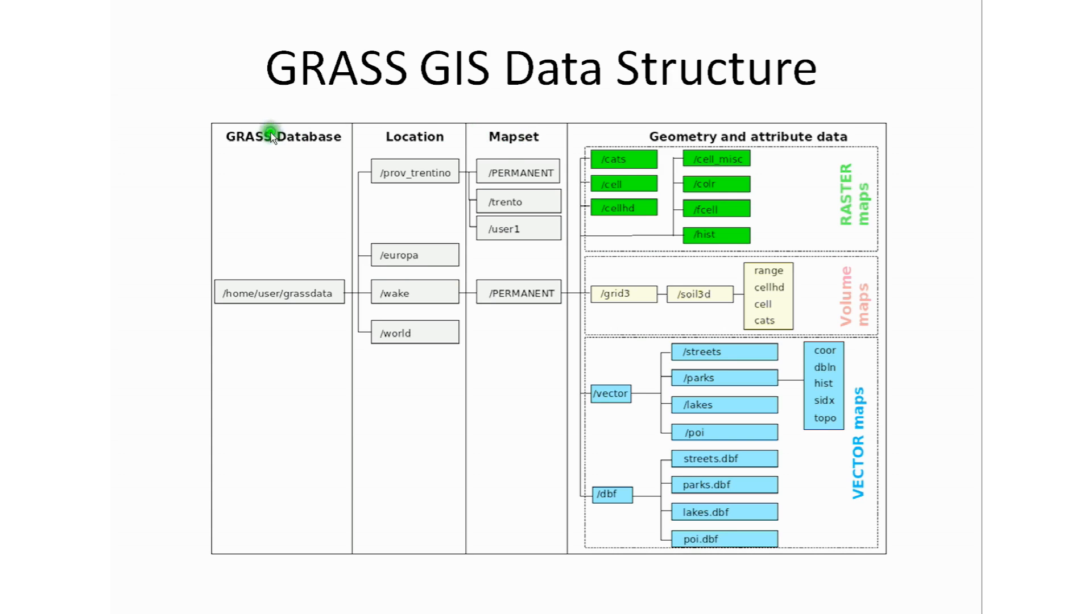
mouse_move(536, 232)
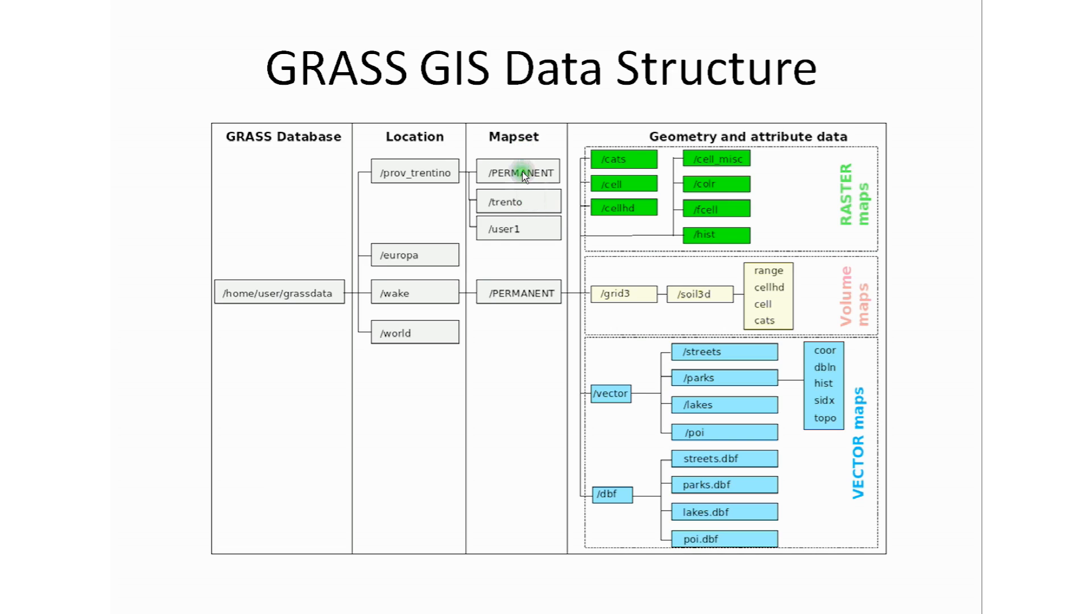
mouse_move(519, 229)
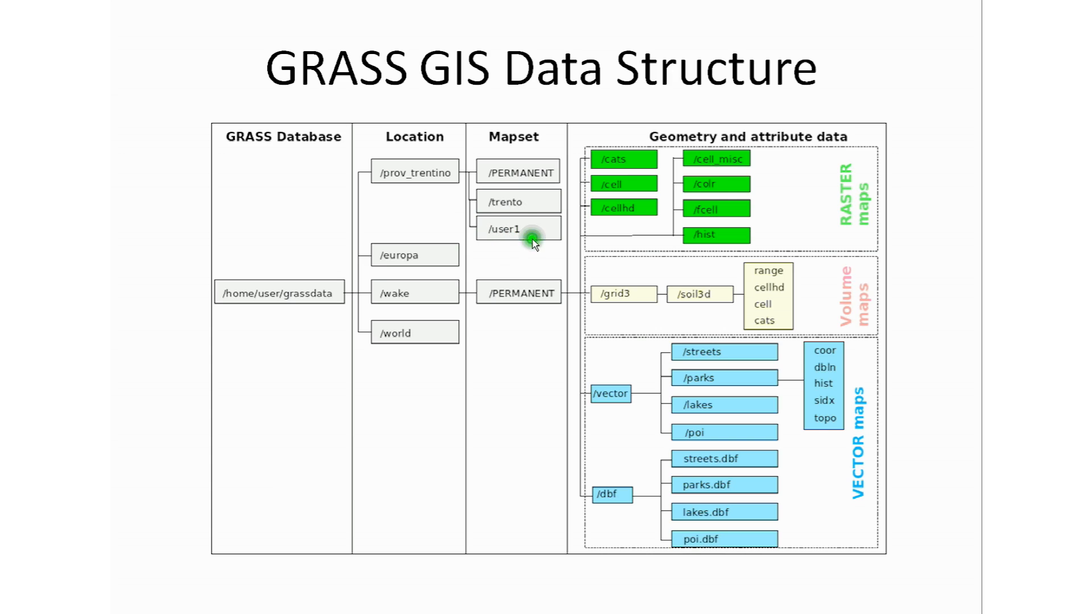
mouse_move(644, 269)
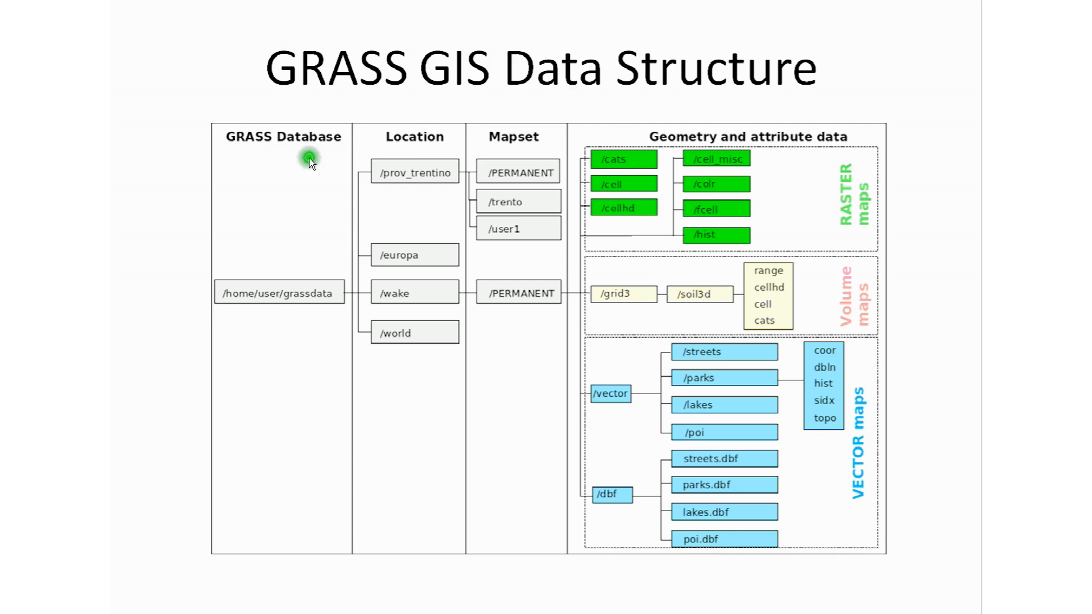
mouse_move(422, 181)
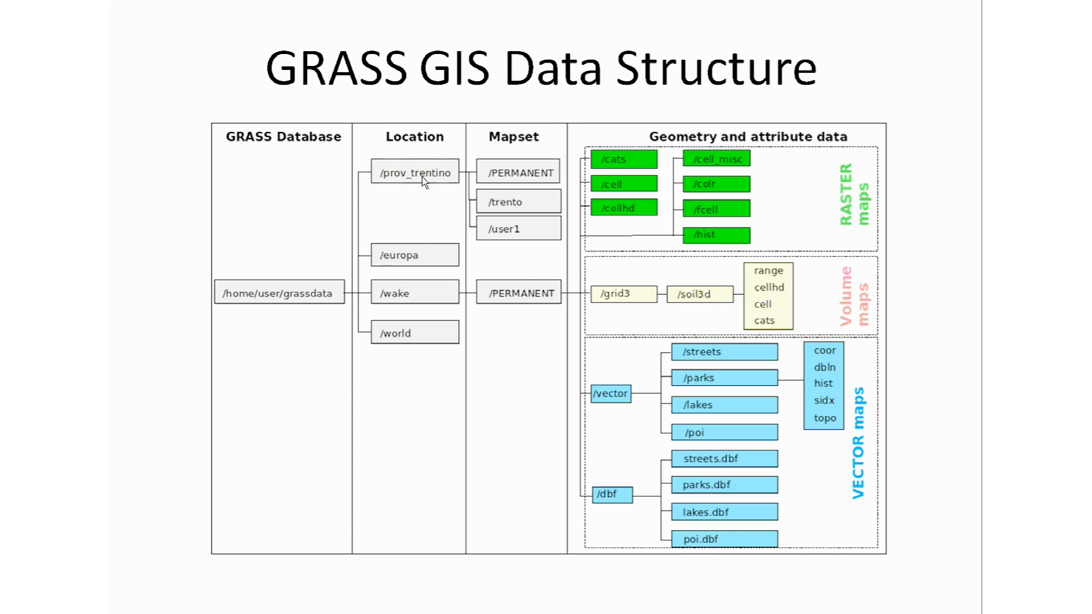
mouse_move(445, 216)
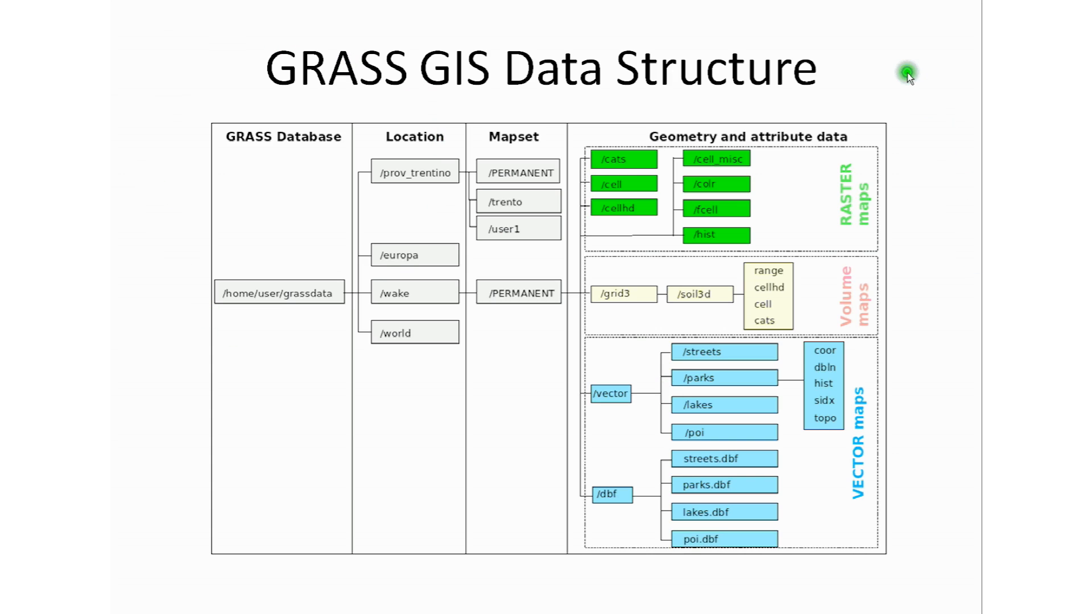
mouse_move(896, 73)
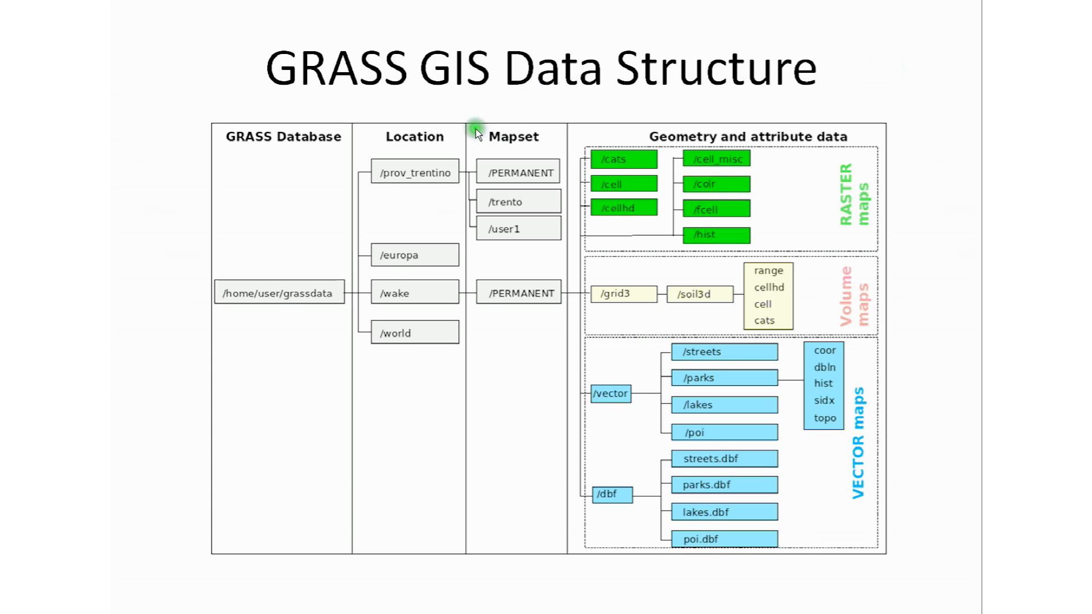
mouse_move(590, 173)
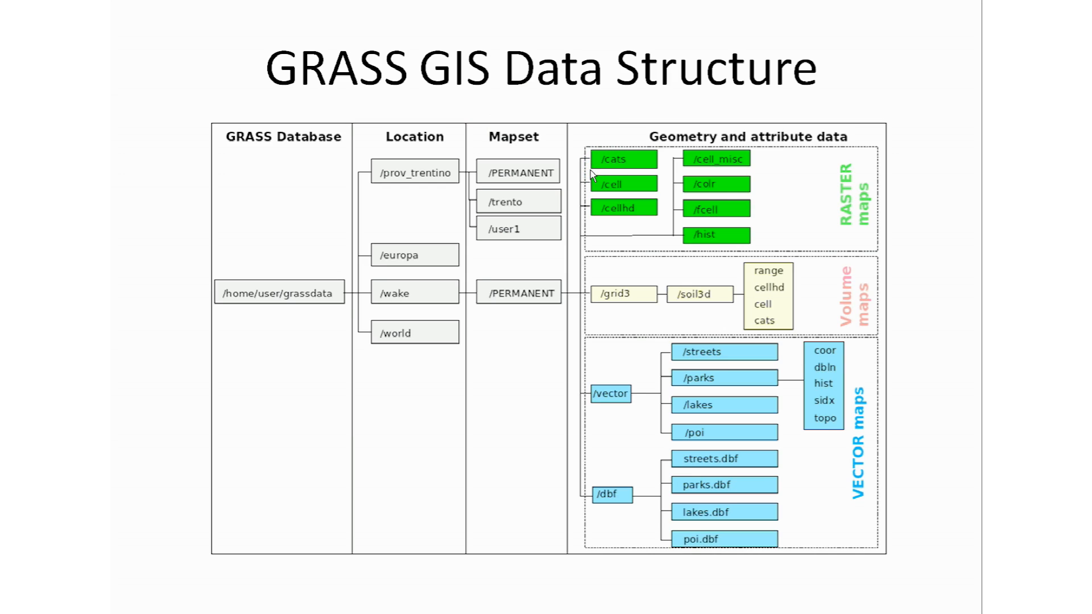